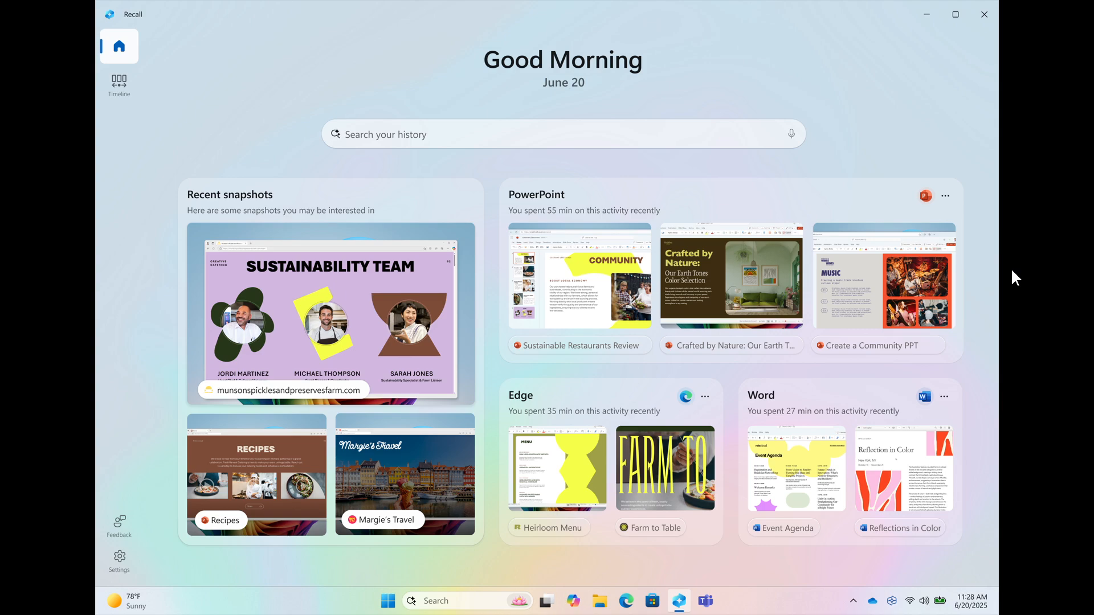
{"action": "mouse_move", "coordinate": [451, 142]}
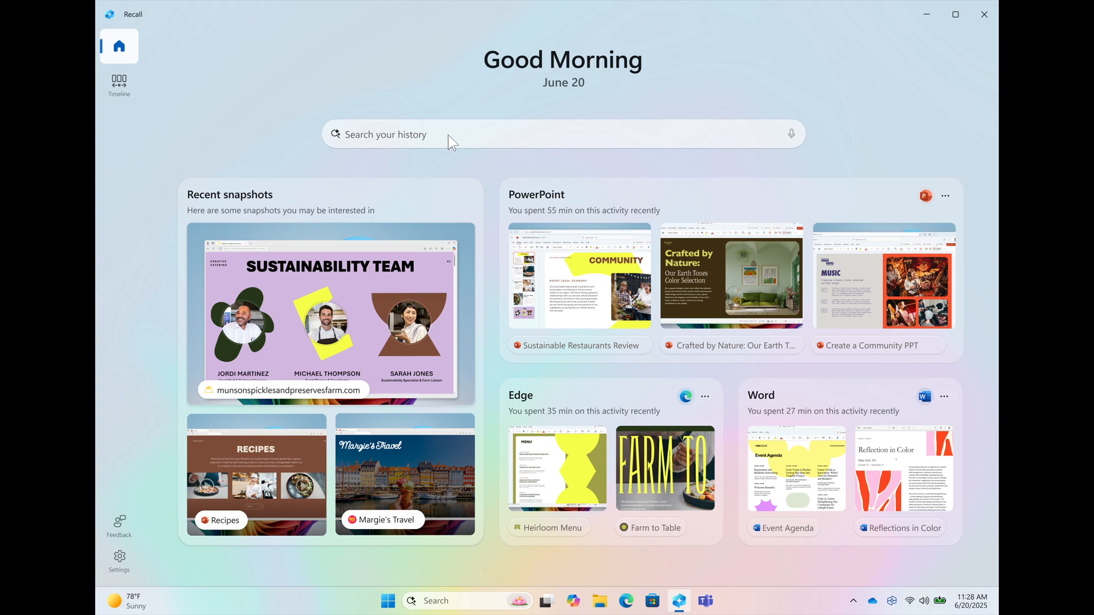
{"action": "mouse_move", "coordinate": [1033, 203]}
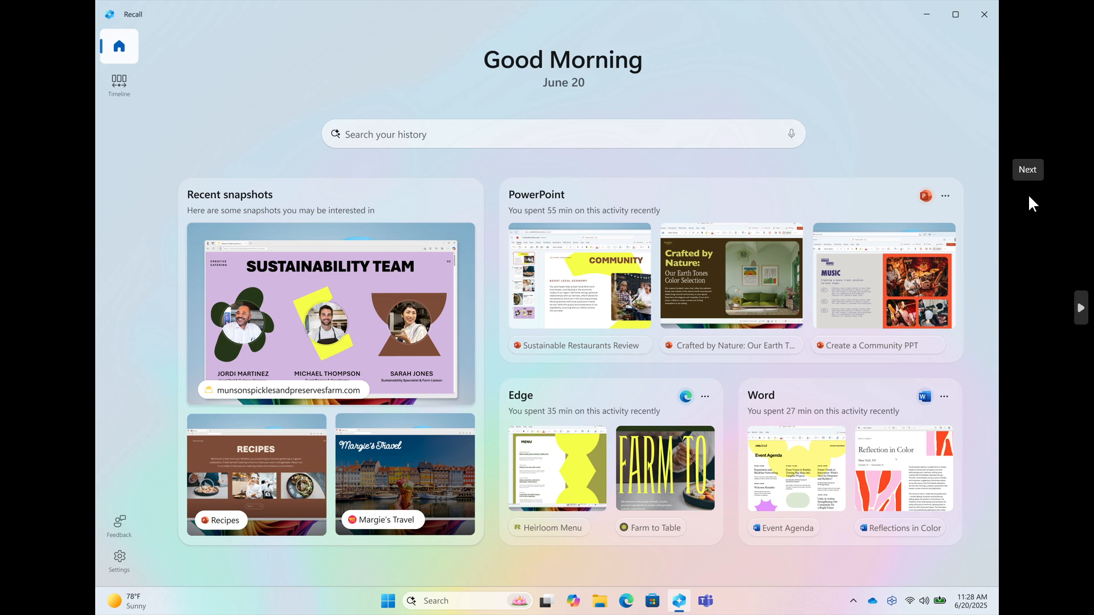
{"action": "mouse_move", "coordinate": [668, 334]}
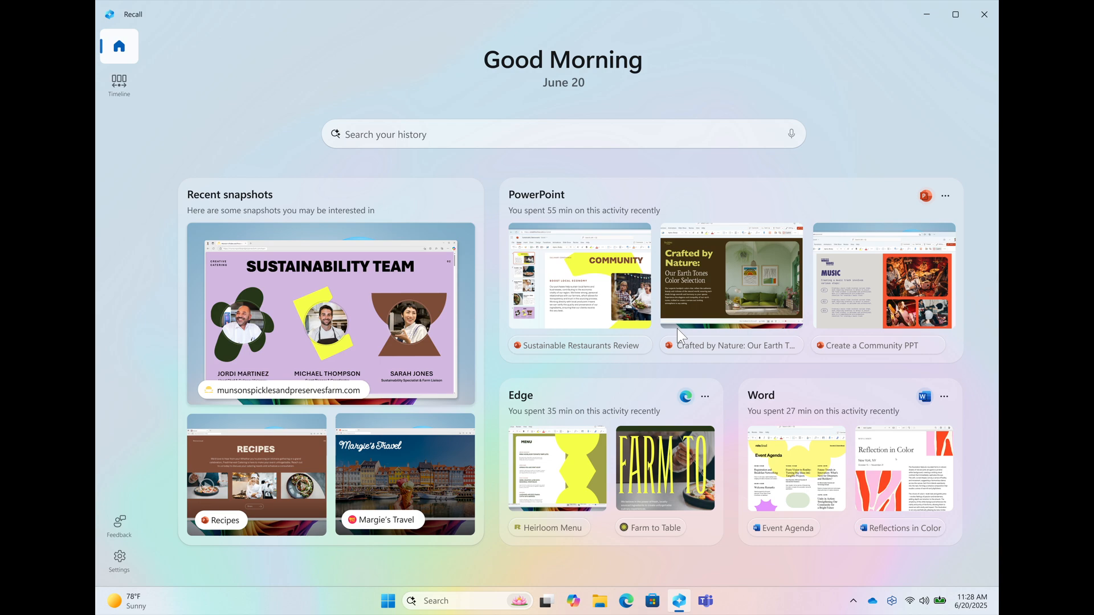
{"action": "mouse_move", "coordinate": [628, 263]}
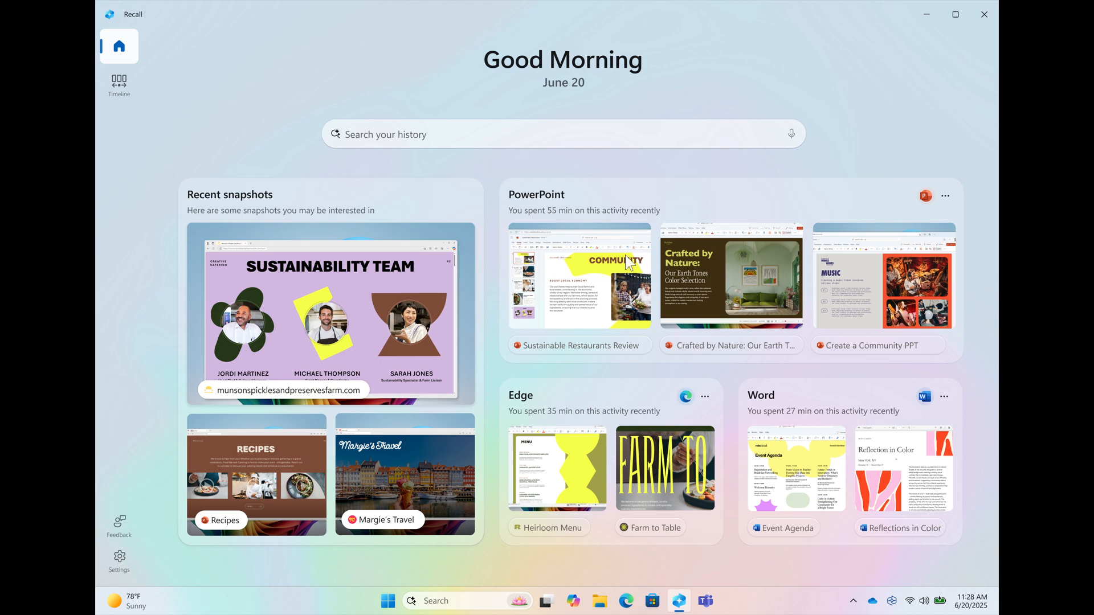
{"action": "mouse_move", "coordinate": [388, 314]}
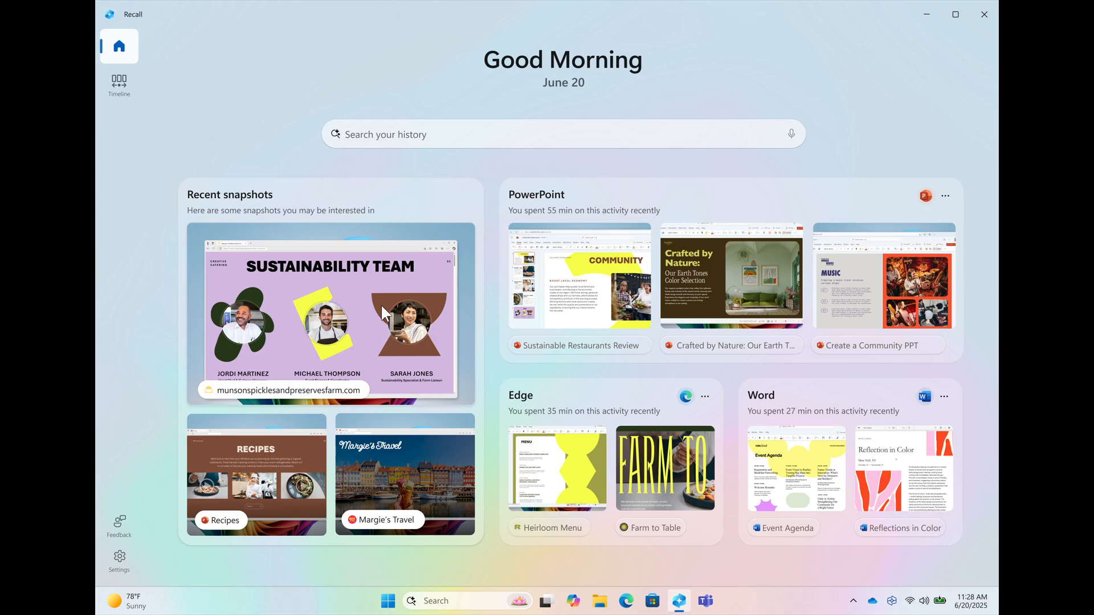
{"action": "mouse_move", "coordinate": [838, 367]}
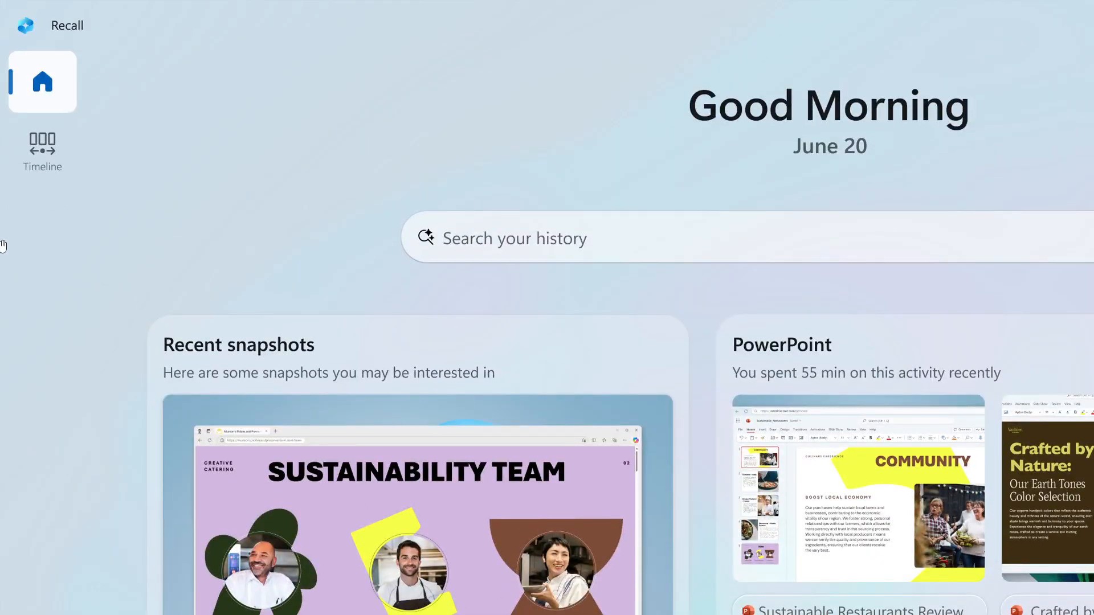
{"action": "scroll", "scroll_direction": "down", "scroll_amount": 3}
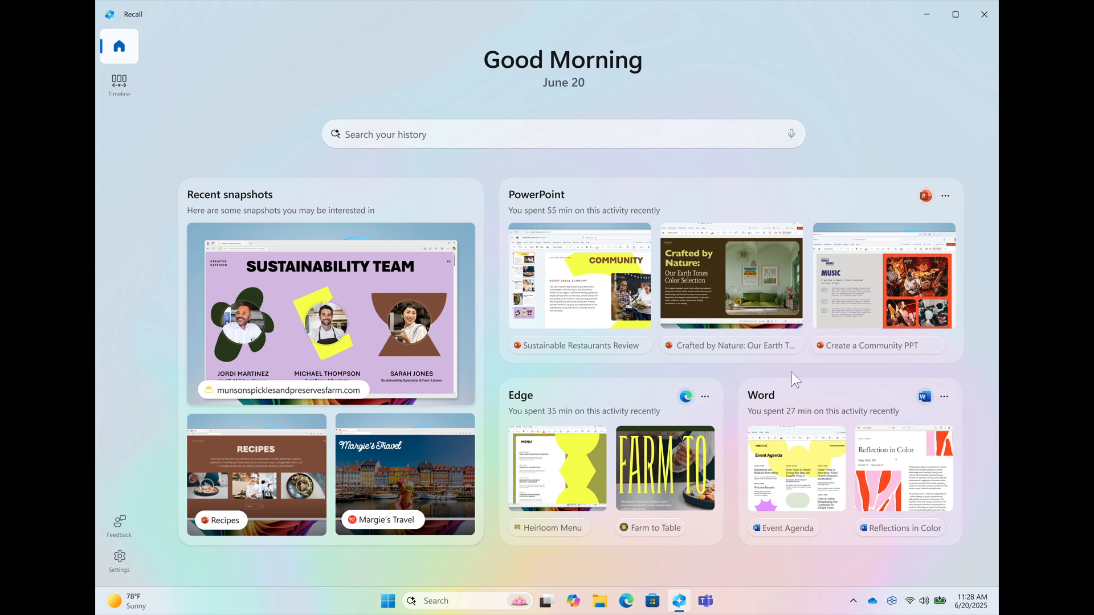
{"action": "mouse_move", "coordinate": [867, 329]}
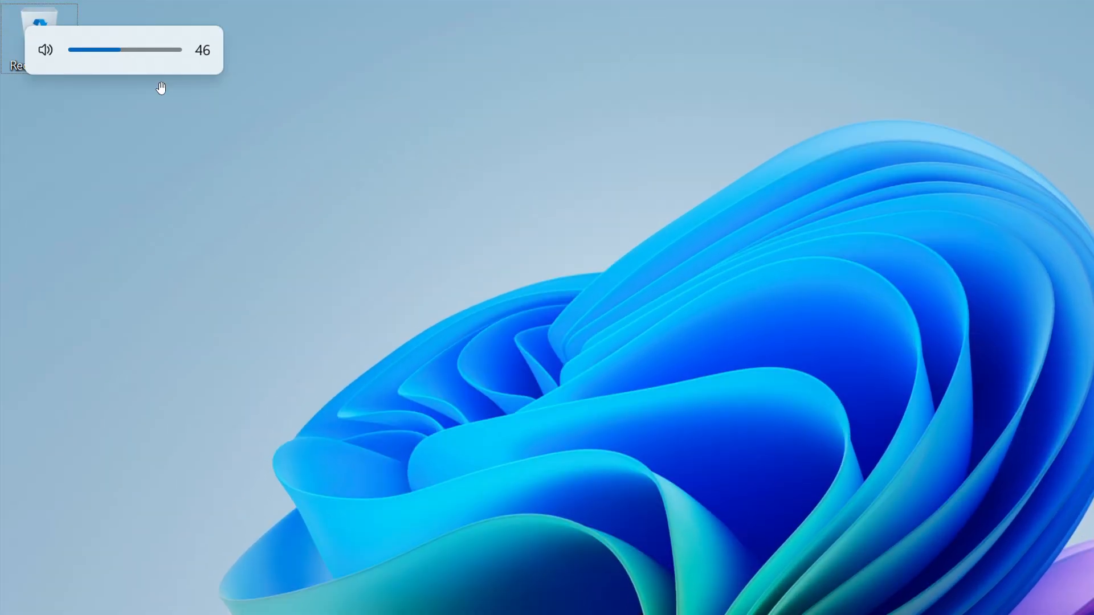
{"action": "mouse_move", "coordinate": [232, 96]}
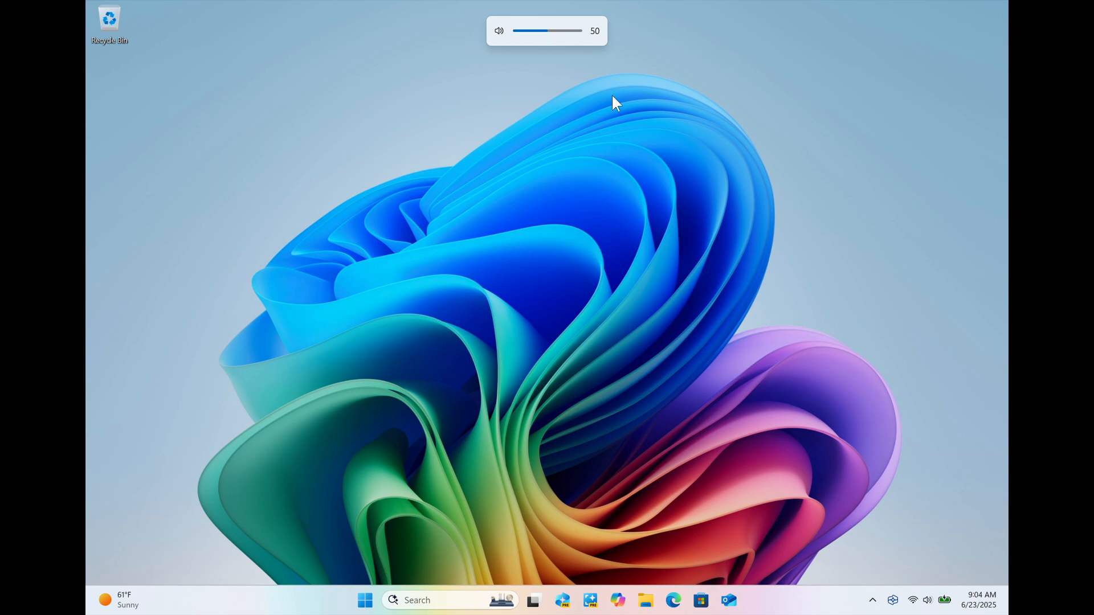
{"action": "mouse_move", "coordinate": [718, 119]}
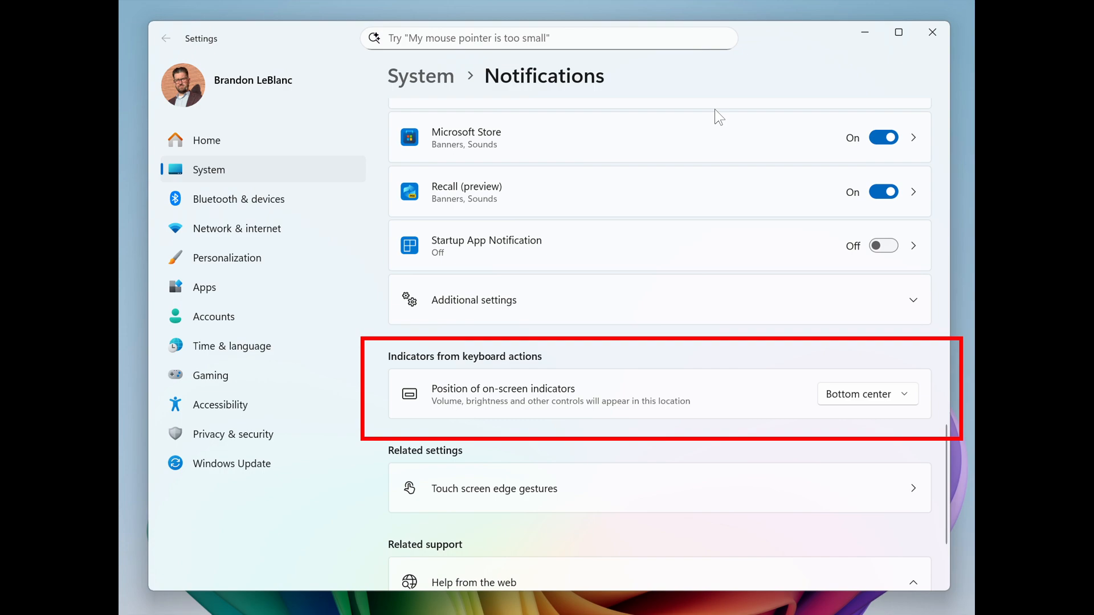
{"action": "mouse_move", "coordinate": [597, 80]}
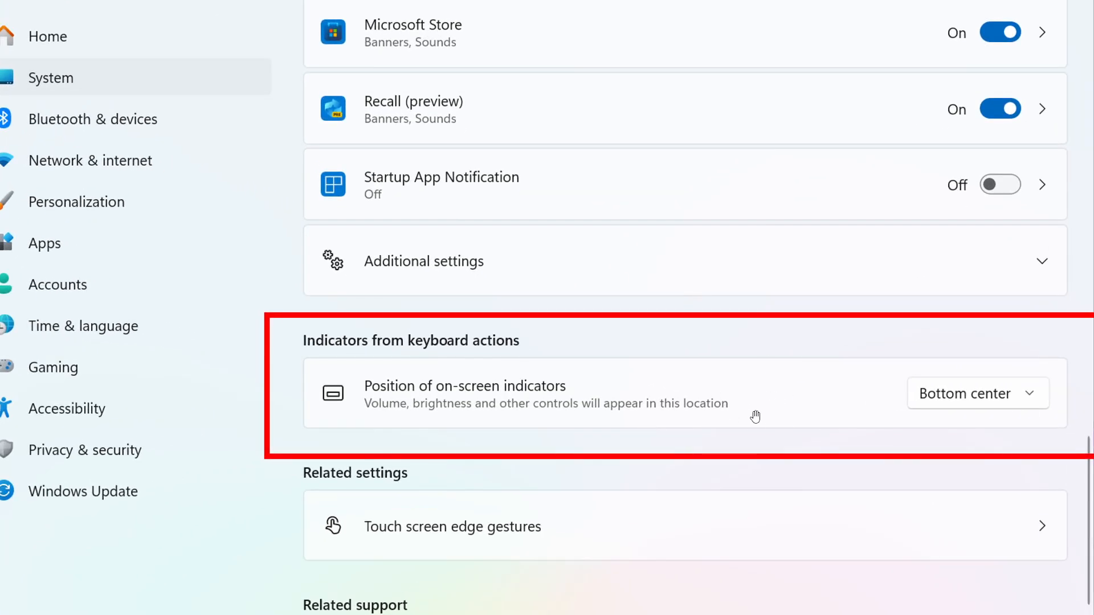
{"action": "mouse_move", "coordinate": [890, 406]}
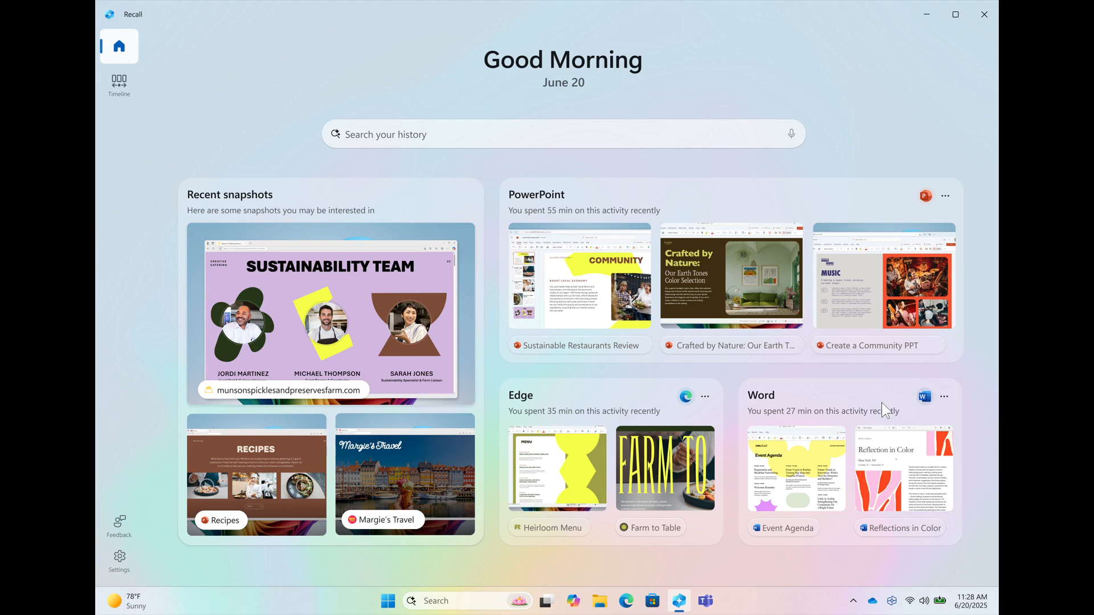
{"action": "mouse_move", "coordinate": [832, 333]}
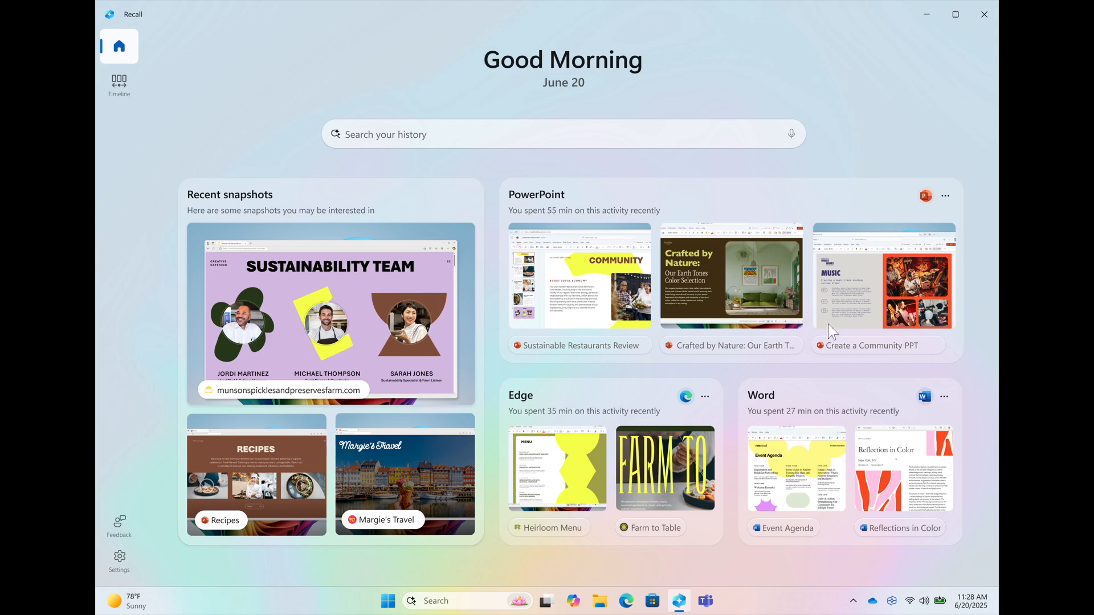